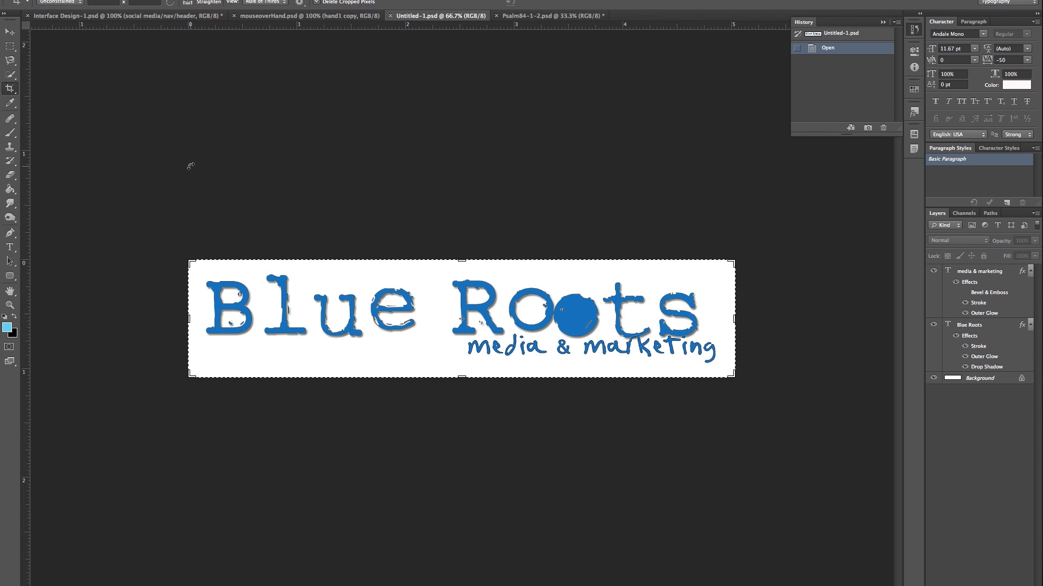
mouse_move(202, 194)
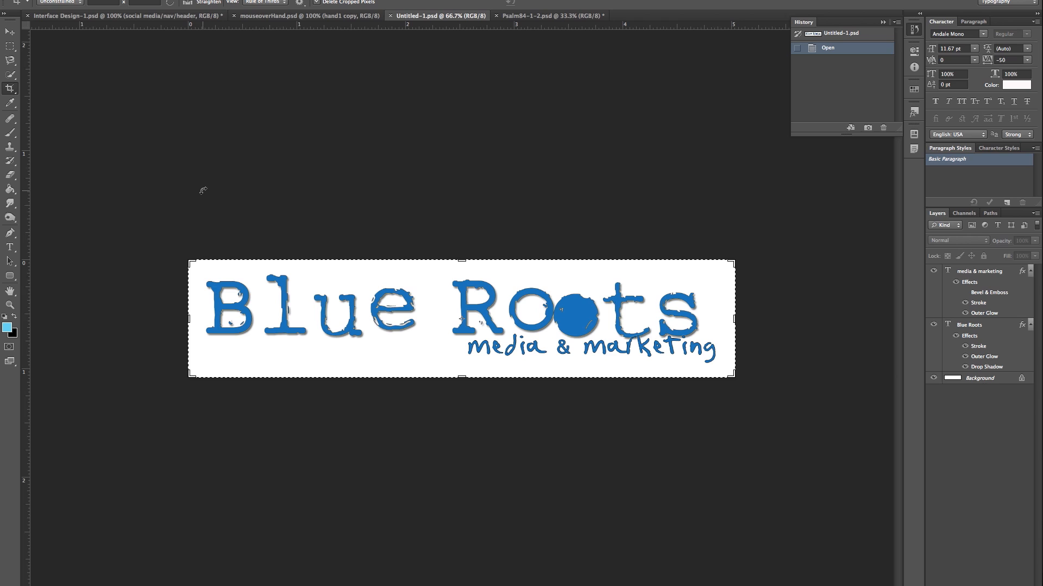
mouse_move(237, 189)
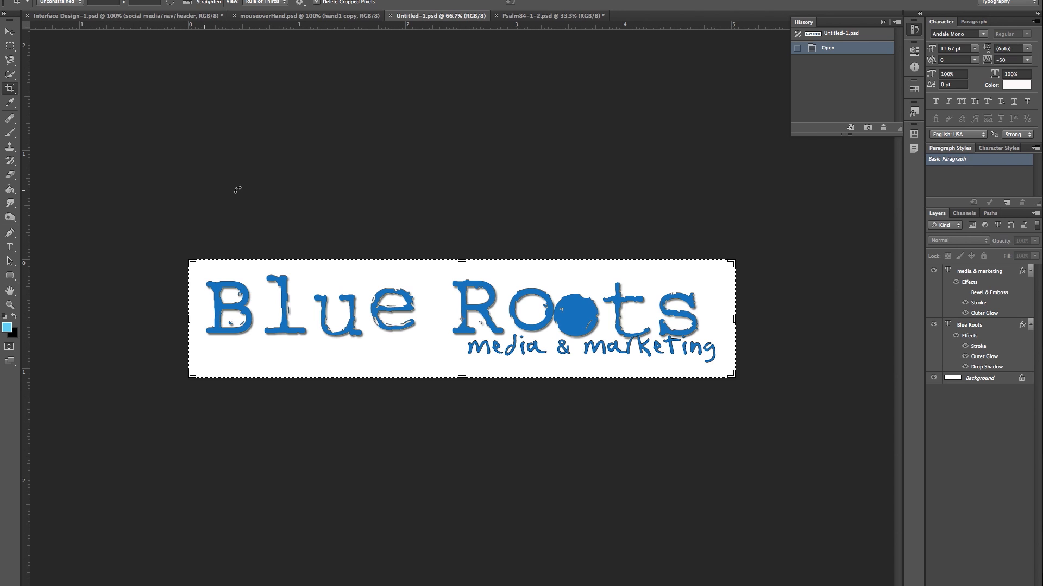
mouse_move(346, 193)
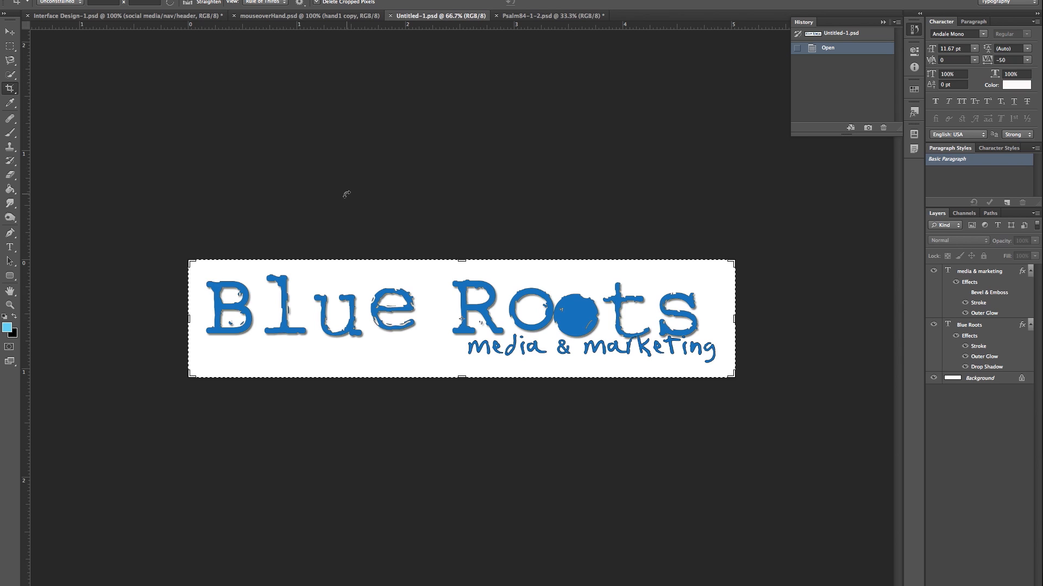
mouse_move(893, 118)
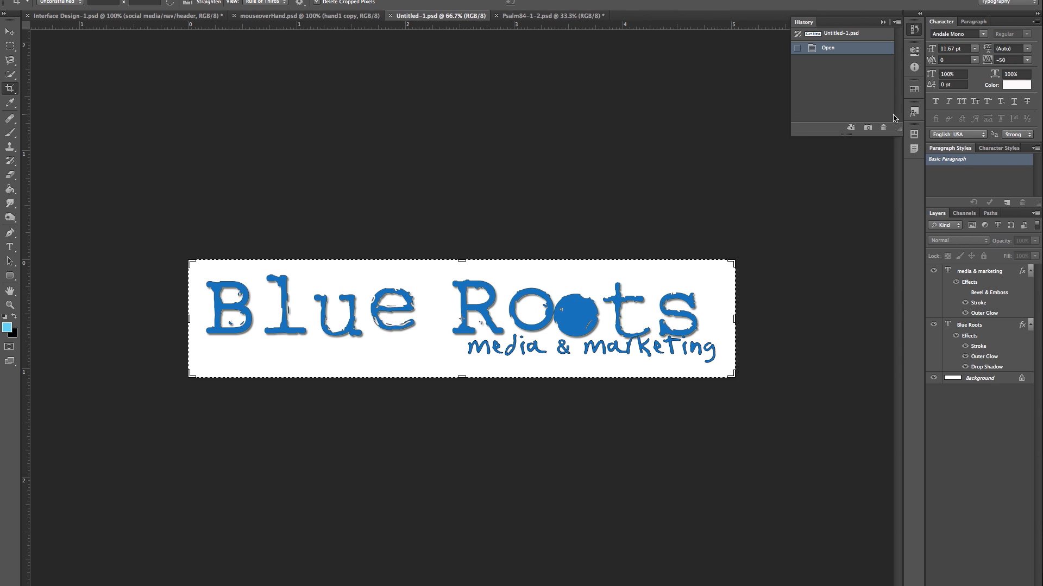
Show the Layer Comps panel for the Blue Roots logo, toggling it closed and open again
click(913, 137)
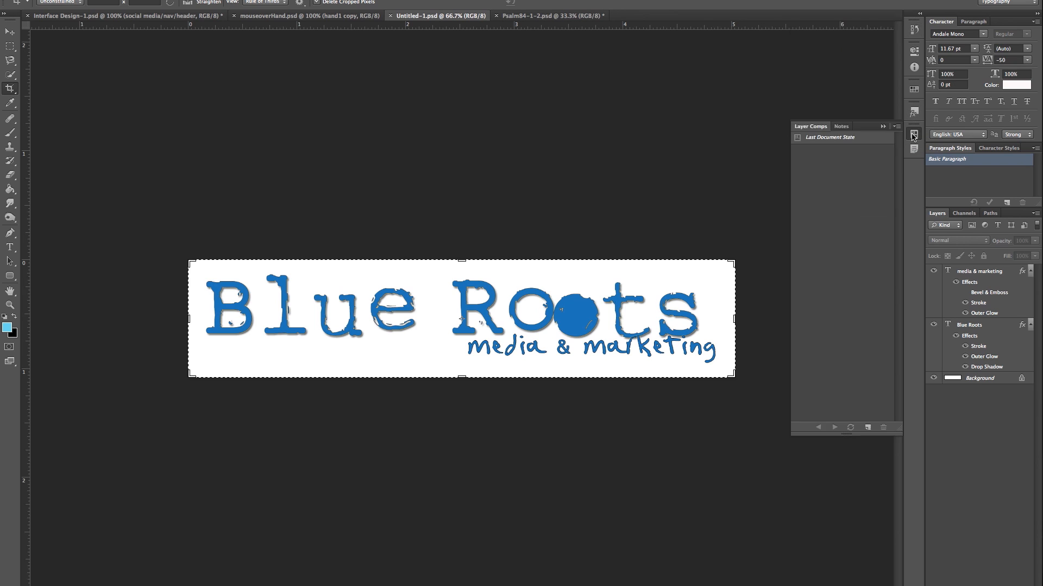
click(359, 3)
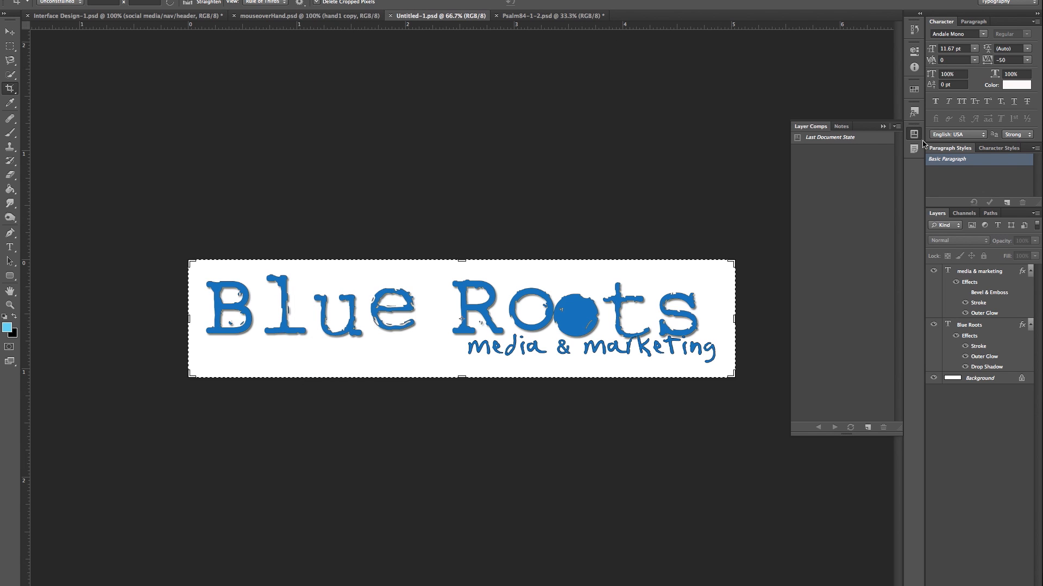
click(913, 135)
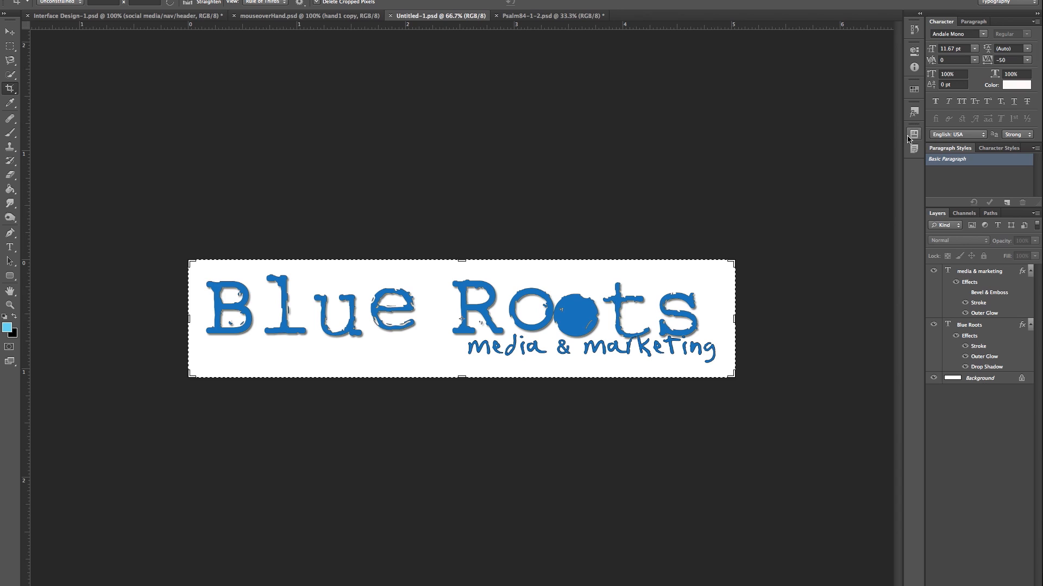
click(913, 134)
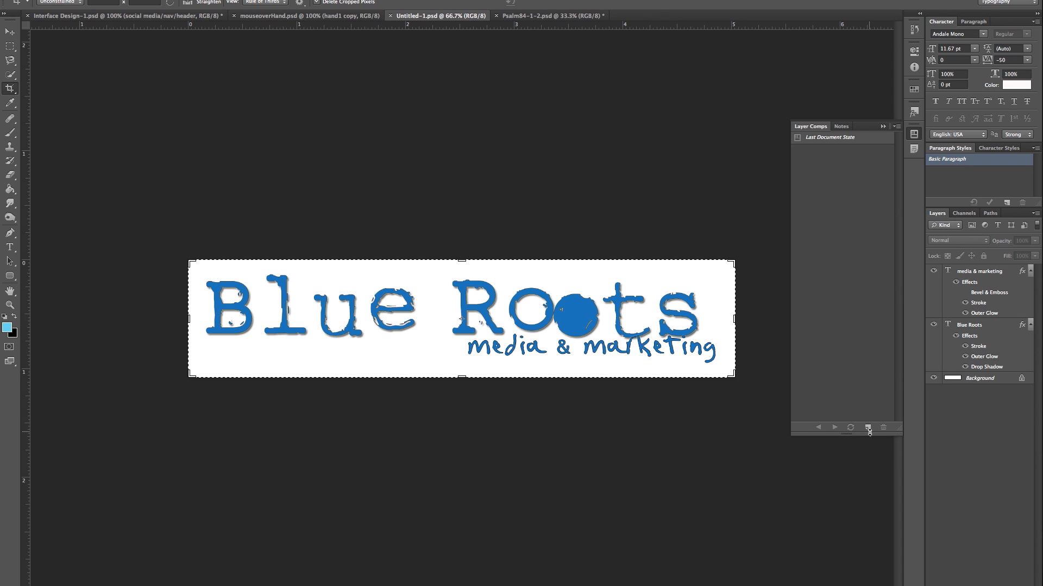
Create a layer comp named 'finish product' with the comment 'finish product'
click(850, 428)
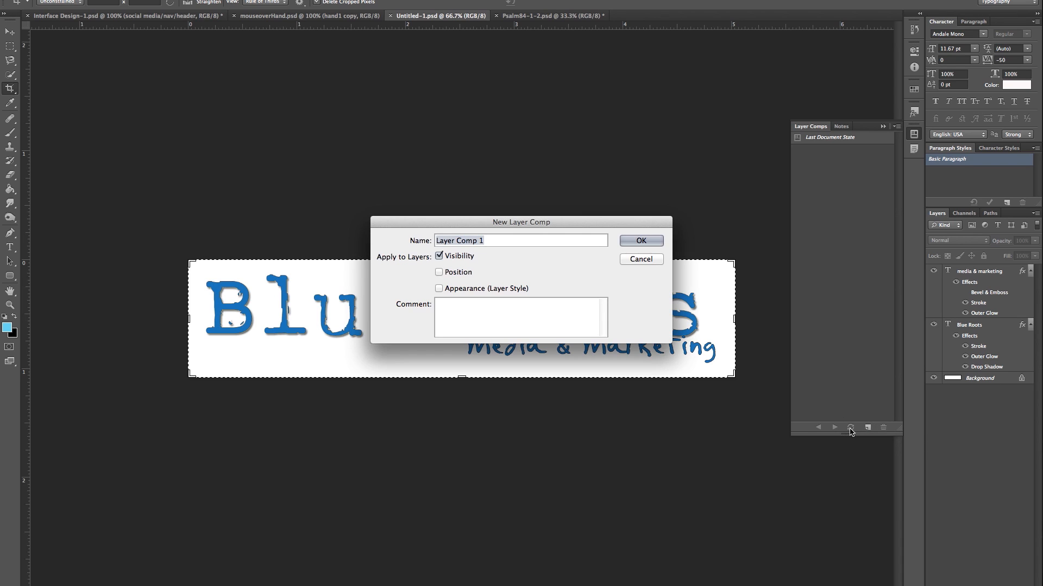
mouse_move(668, 306)
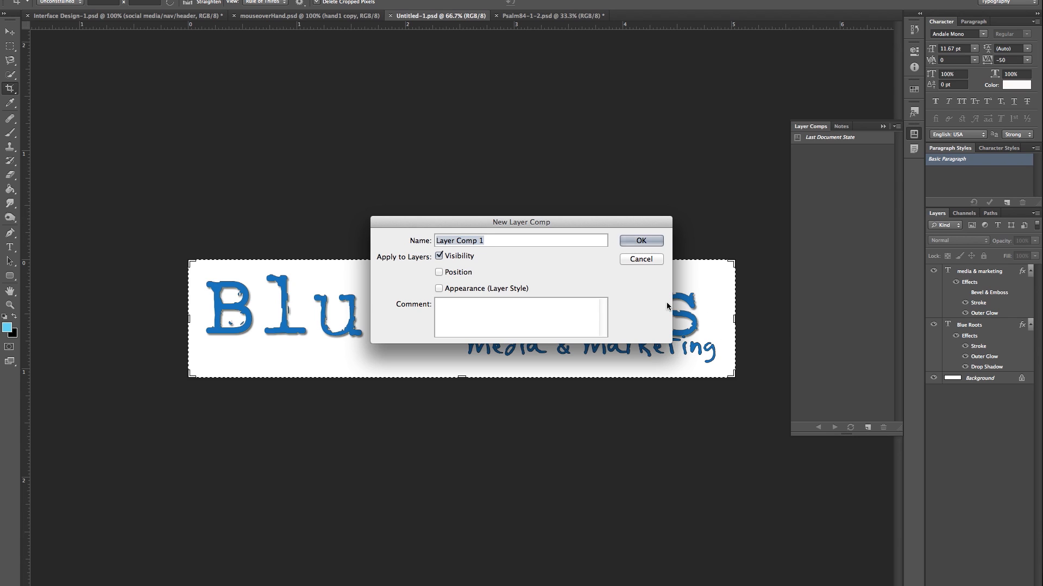
text(finish product)
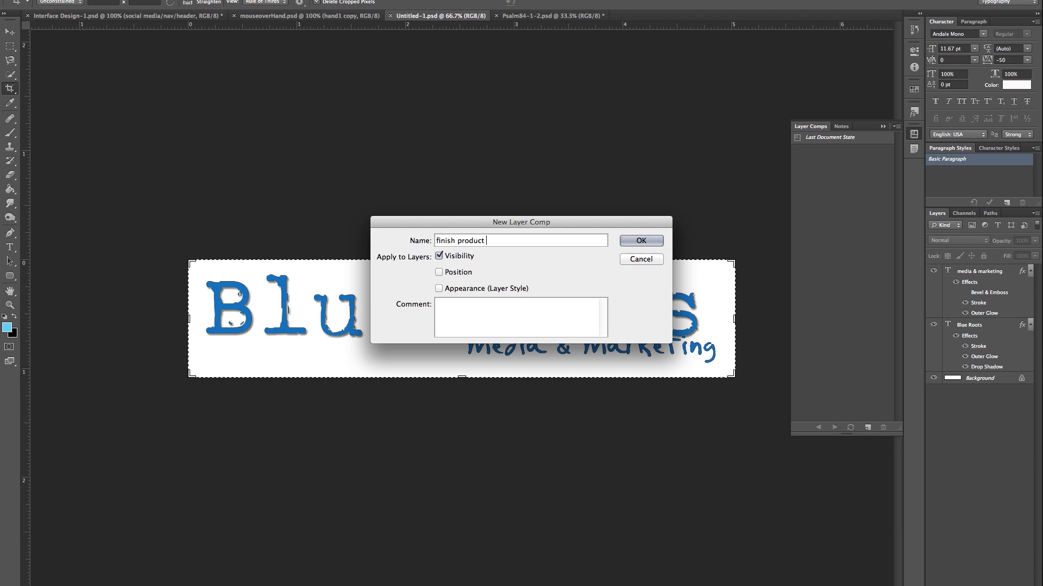
text(finish)
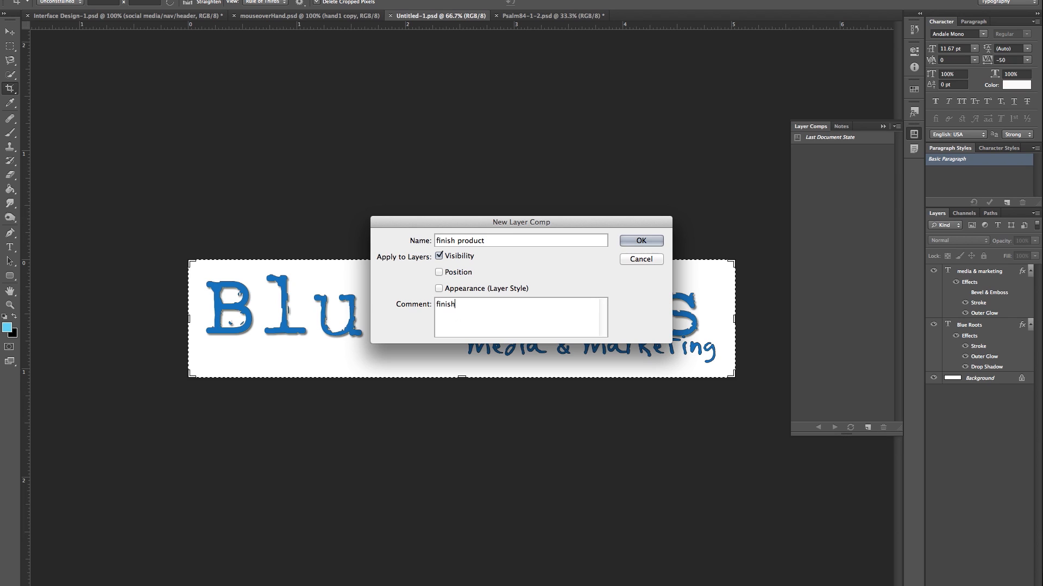
text(produc)
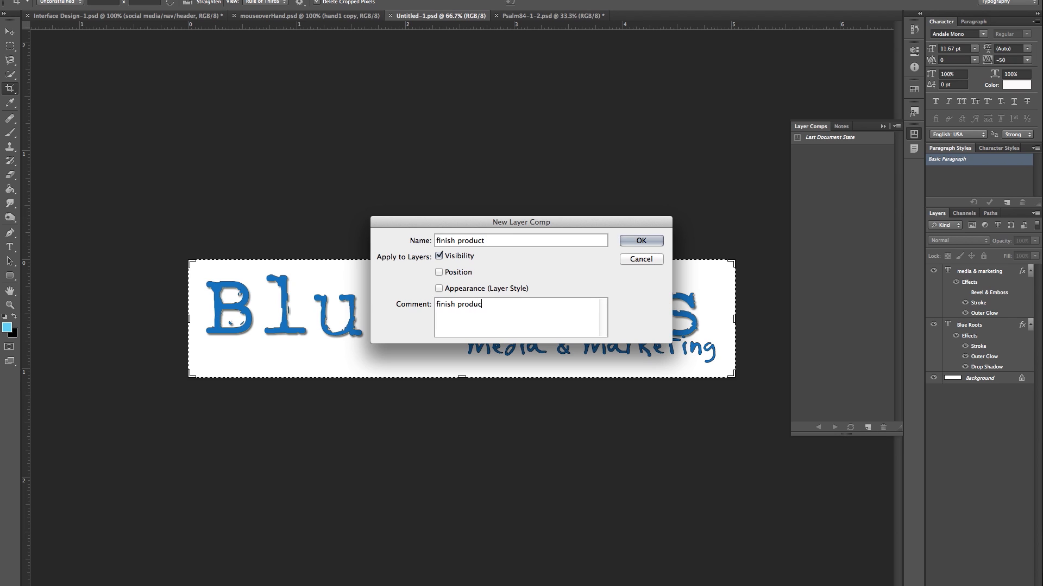
click(638, 240)
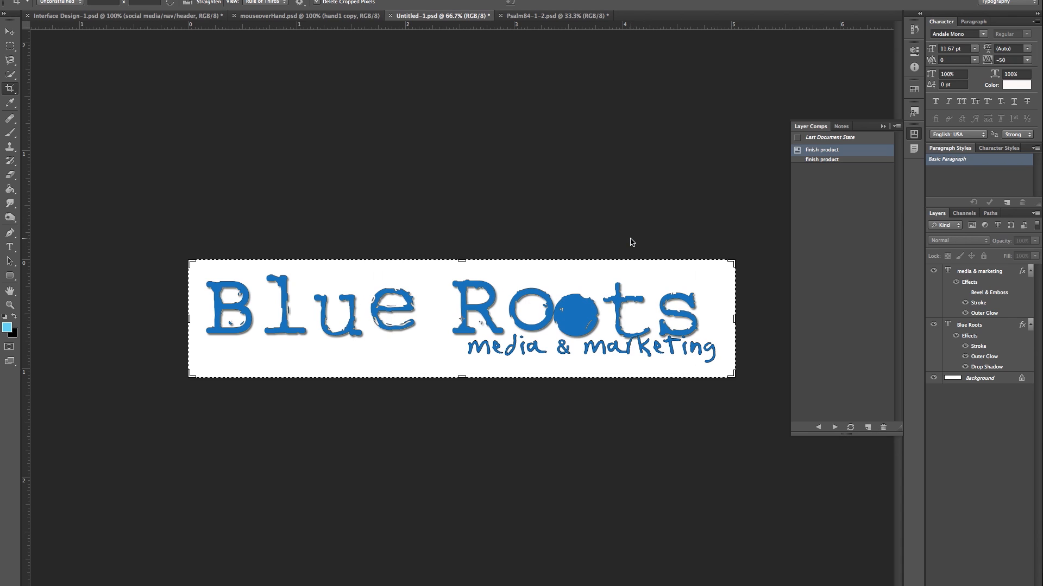
mouse_move(906, 251)
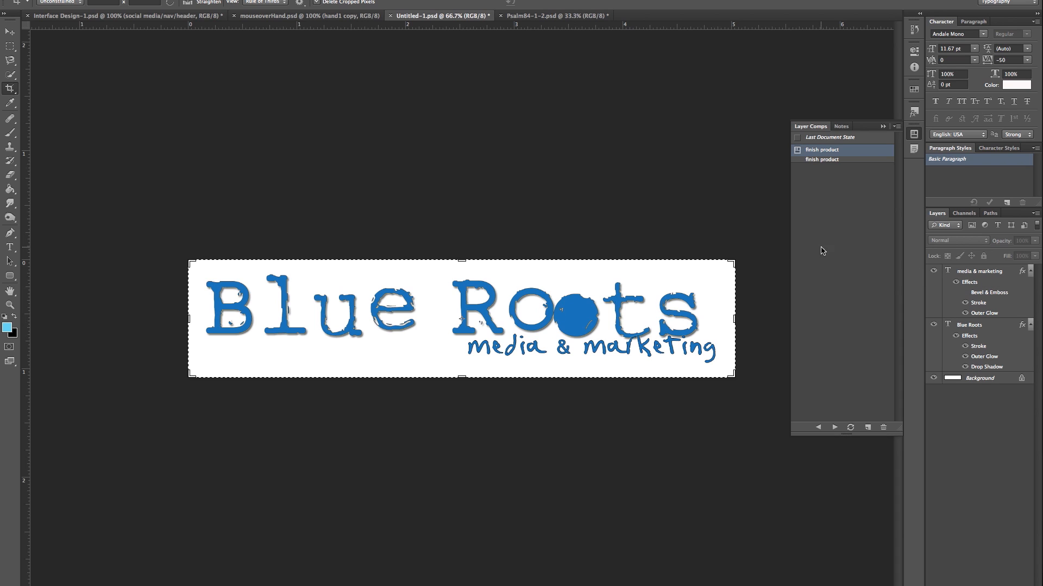
Hide the tagline and save a 'blue roots' comp commented 'blue roots logo minus media-marketing'
click(933, 271)
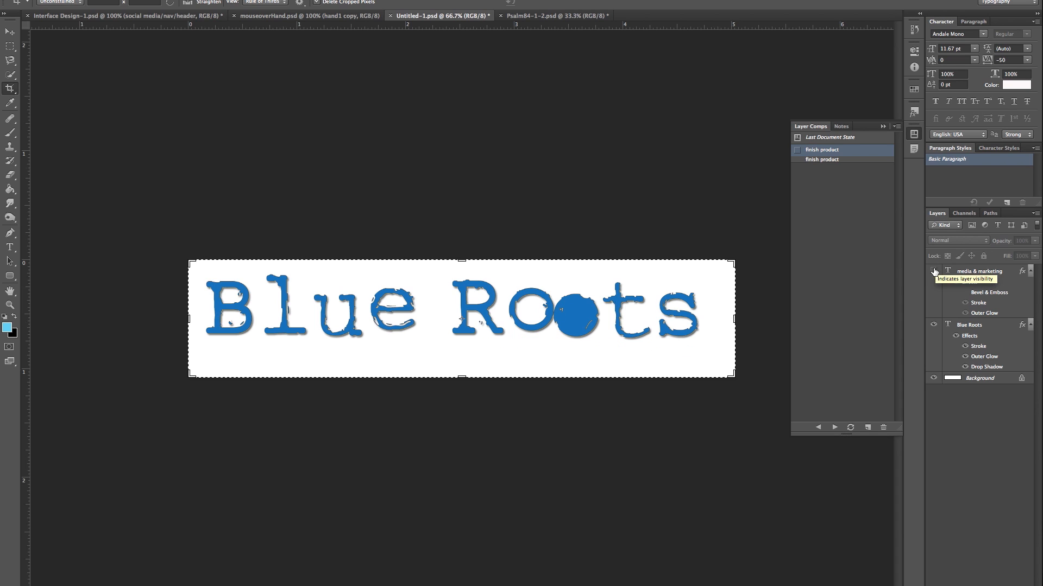
click(867, 428)
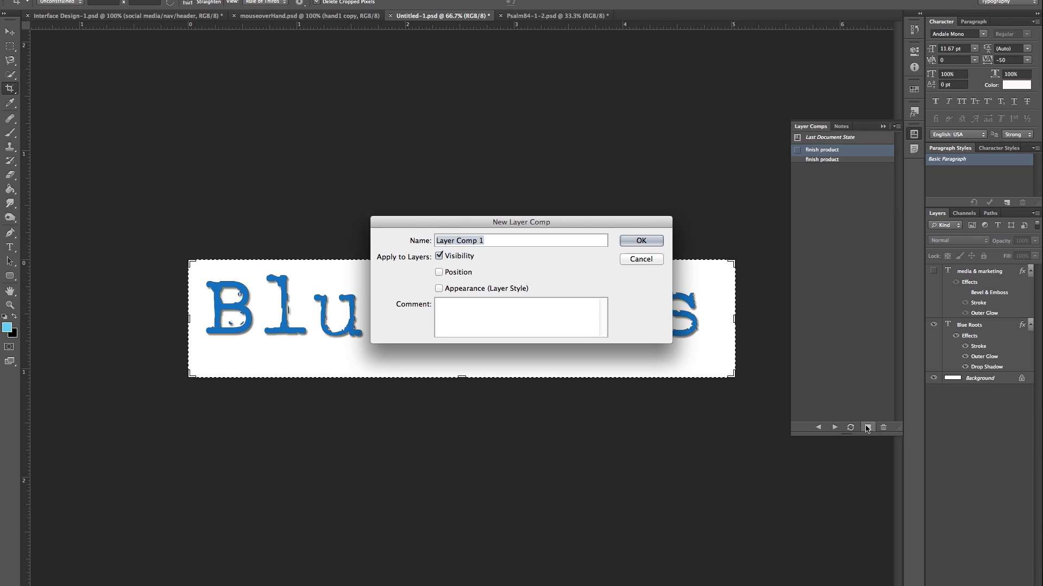
text(blue roots)
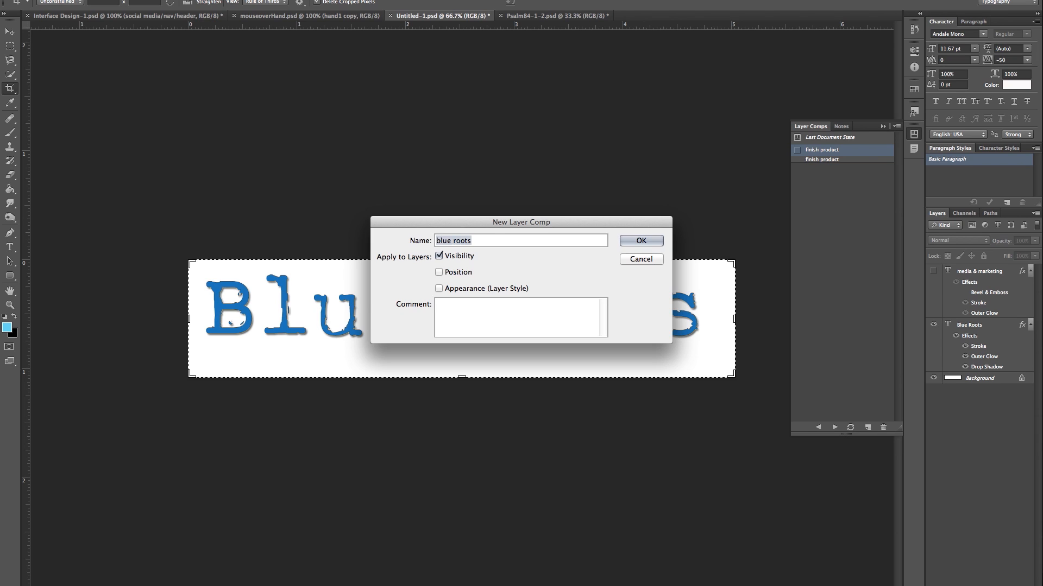
text(b)
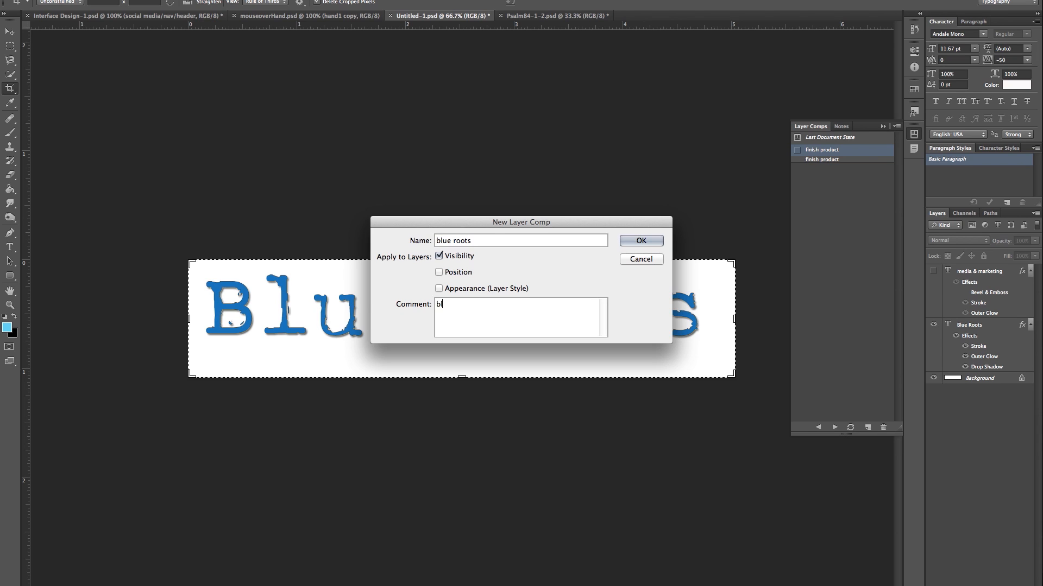
text(lue roots mlog)
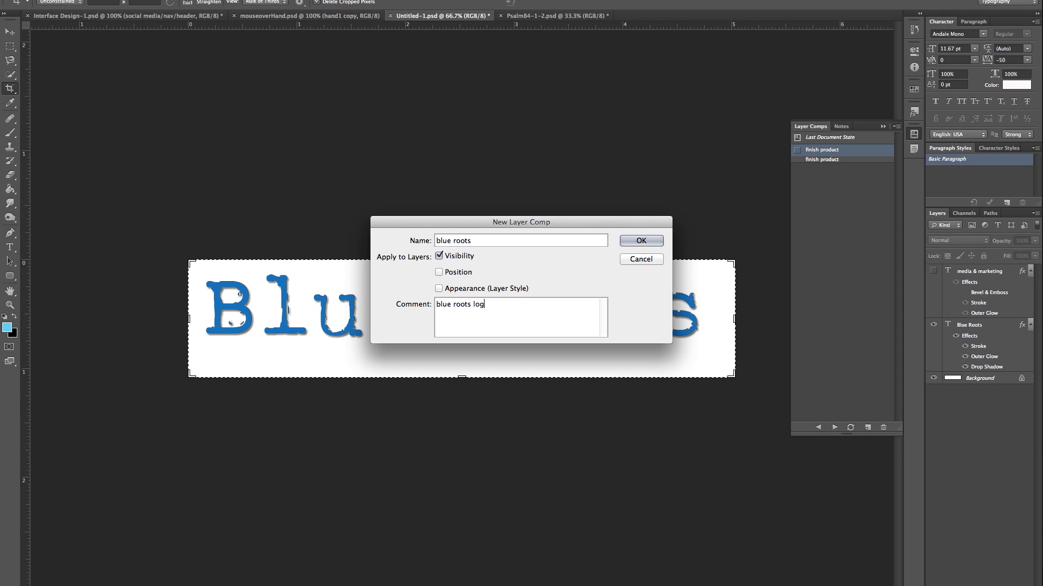
text(o)
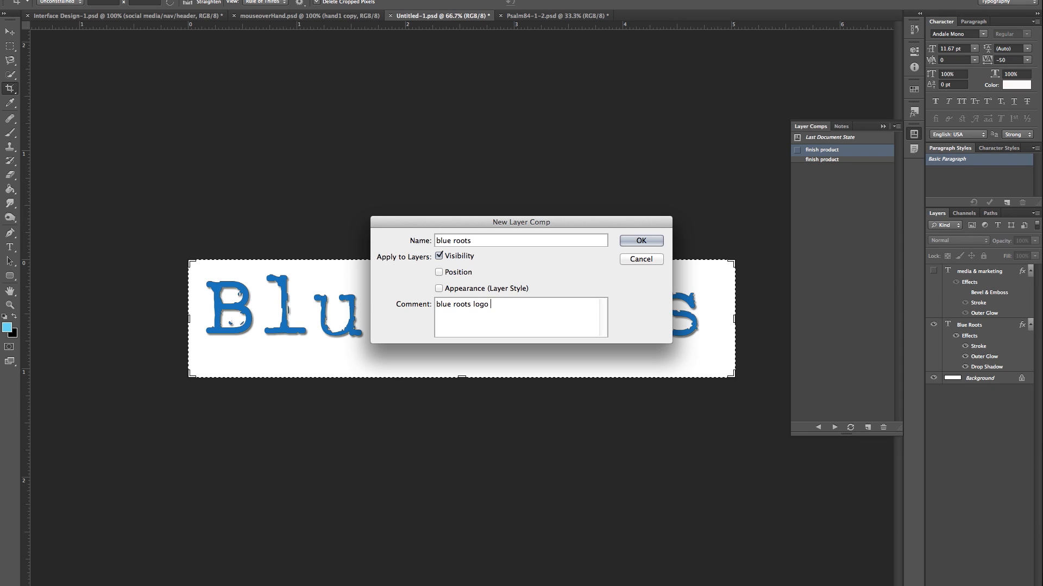
text(mind)
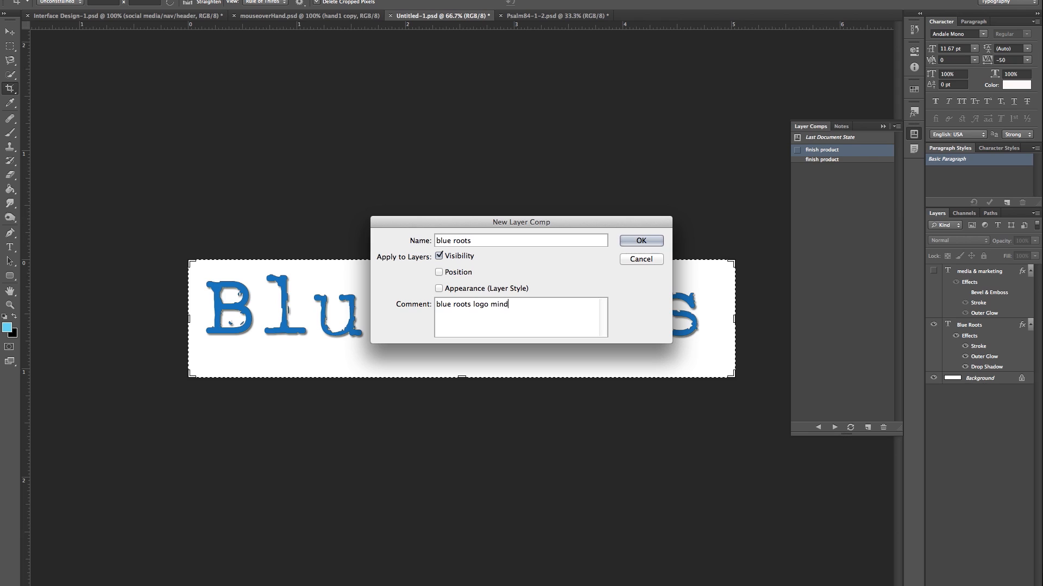
text(inus meda)
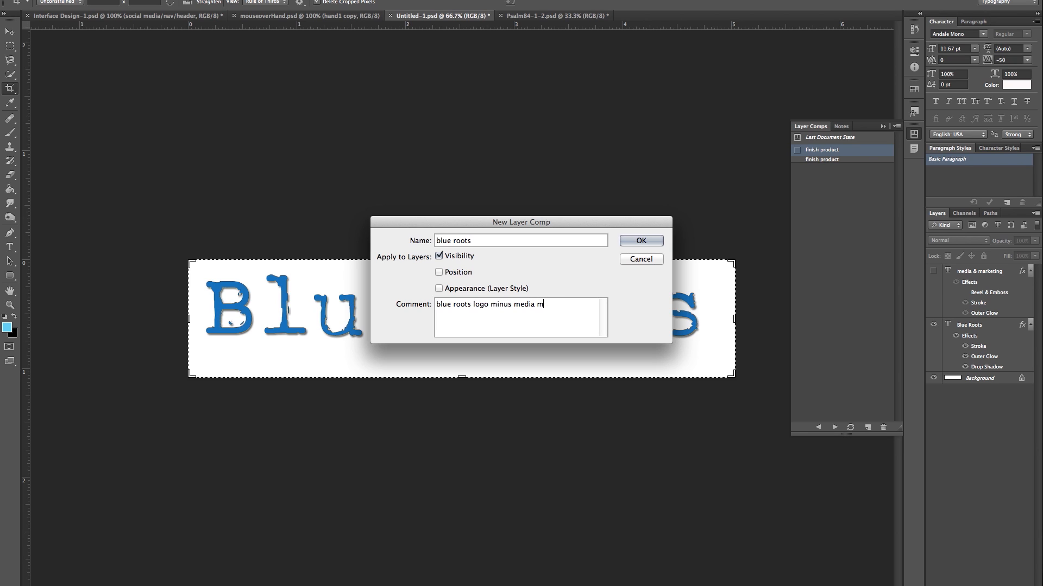
text(-marketing)
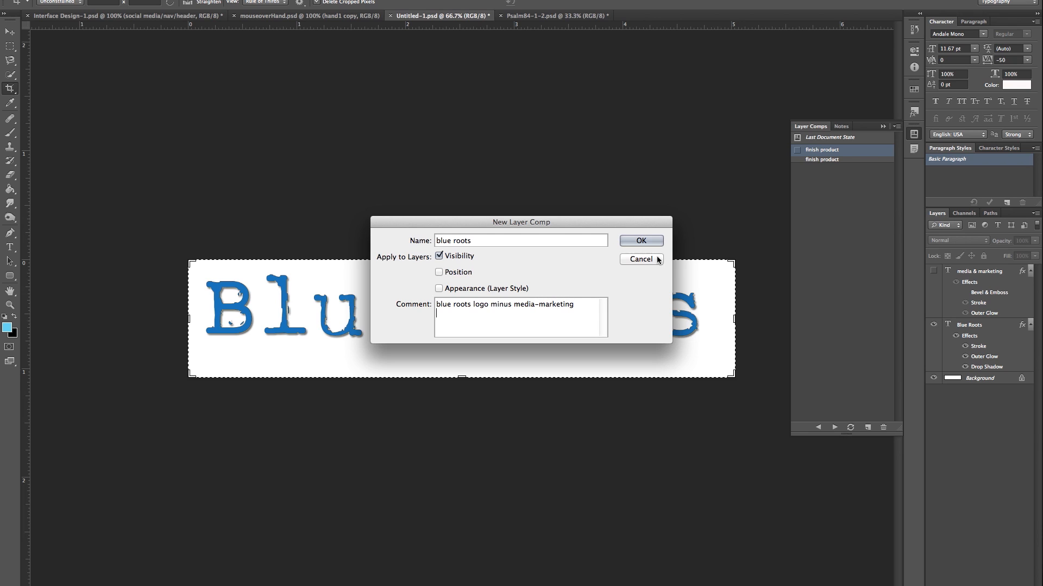
click(640, 241)
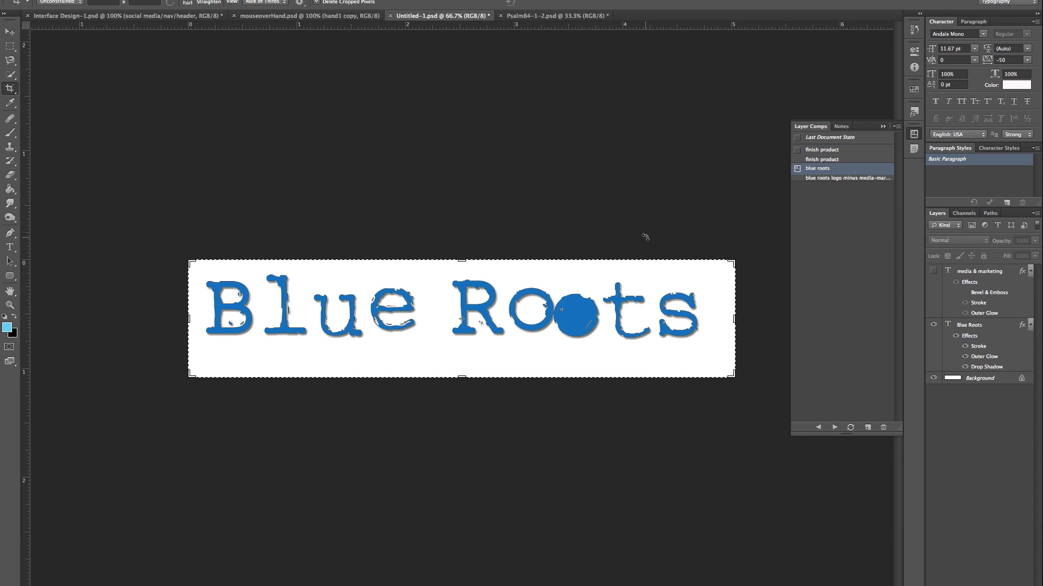
Apply the 'finish product' and 'blue roots' comps, then switch to Interface Design-1.psd
click(822, 150)
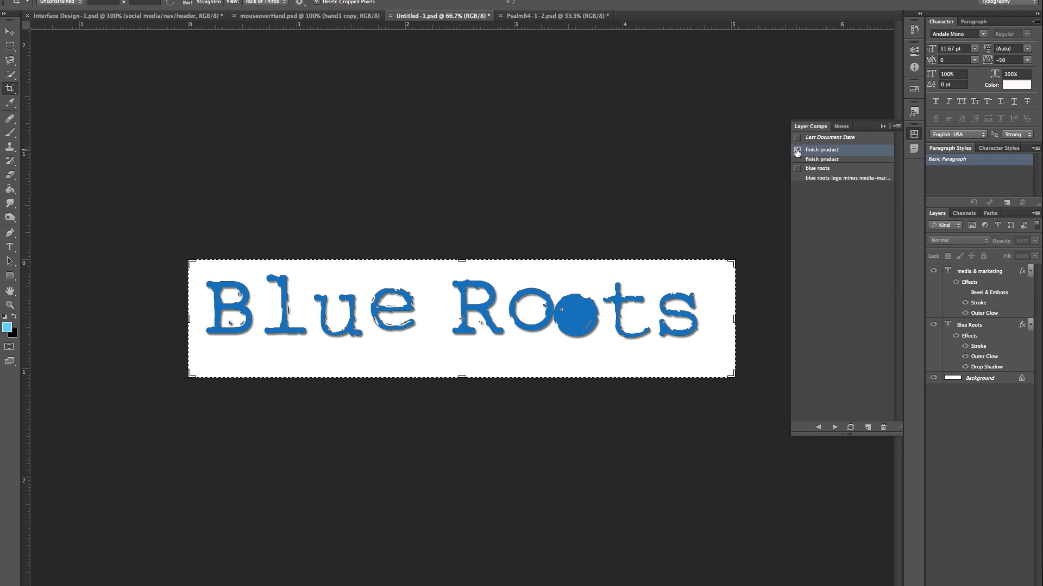
click(817, 168)
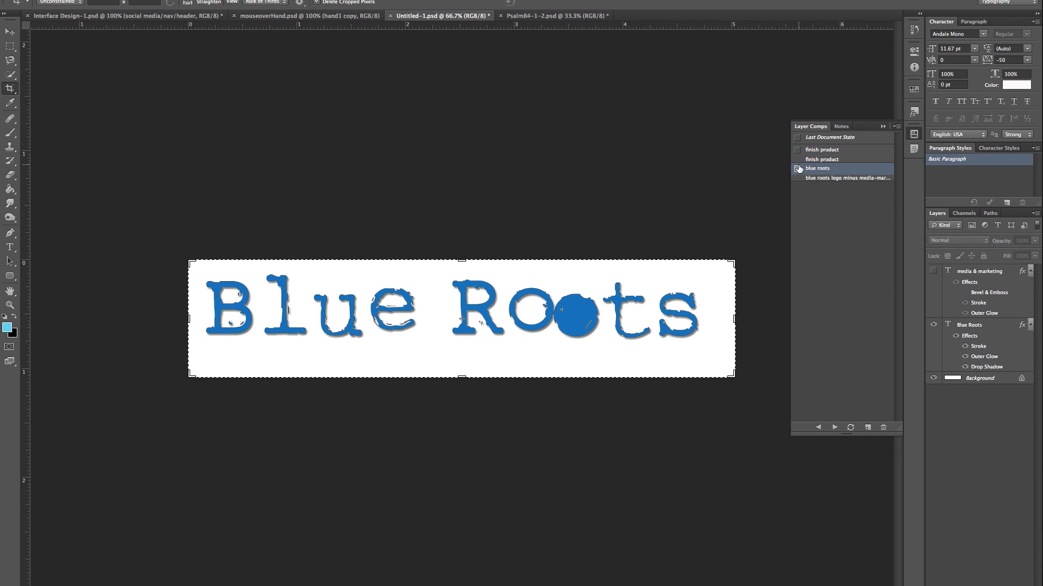
mouse_move(818, 168)
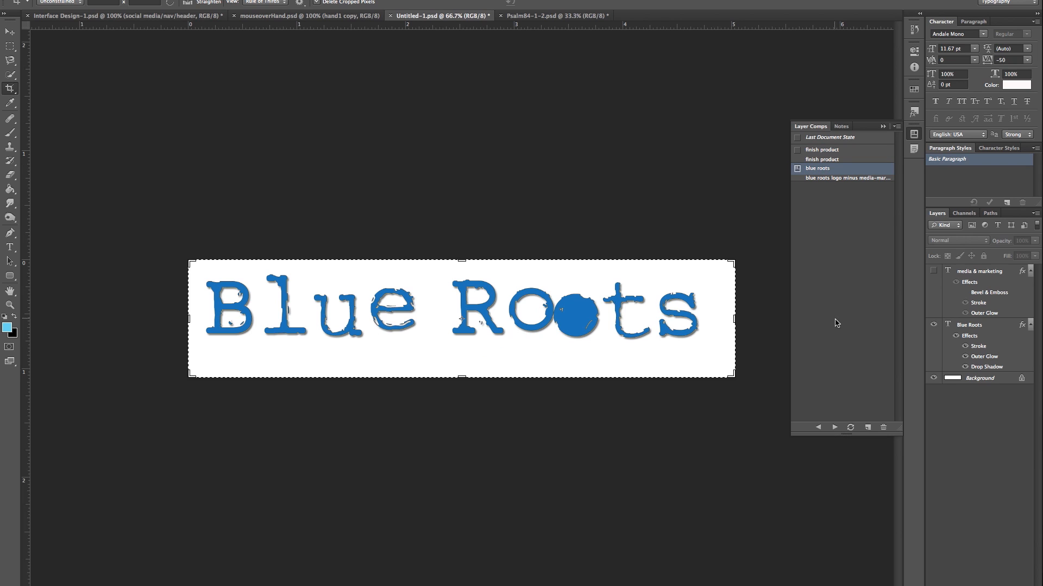
mouse_move(830, 268)
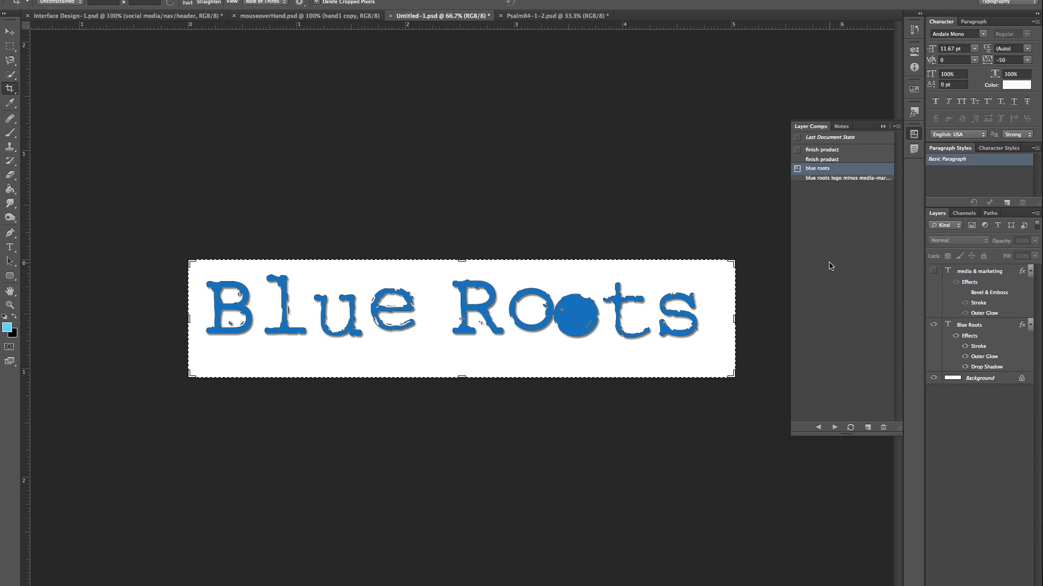
click(132, 15)
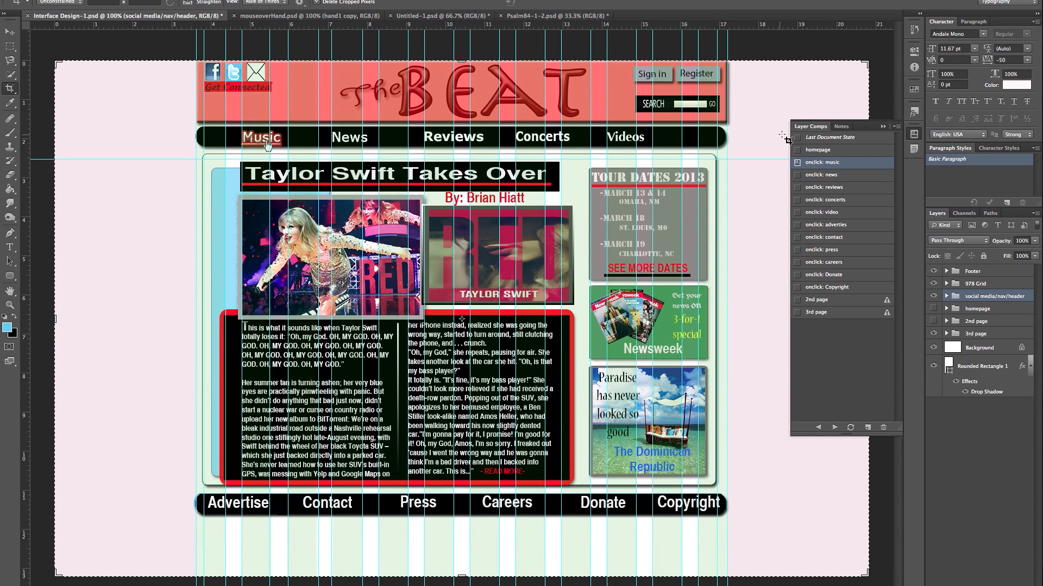
Apply the homepage, onclick: video and further page comps, then return to Untitled-1.psd
click(818, 150)
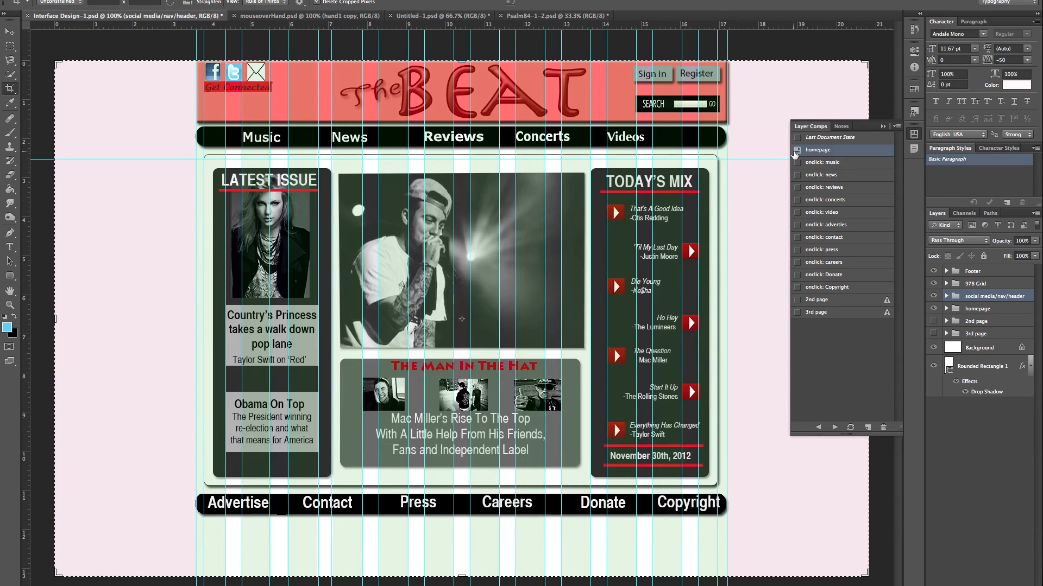
mouse_move(798, 155)
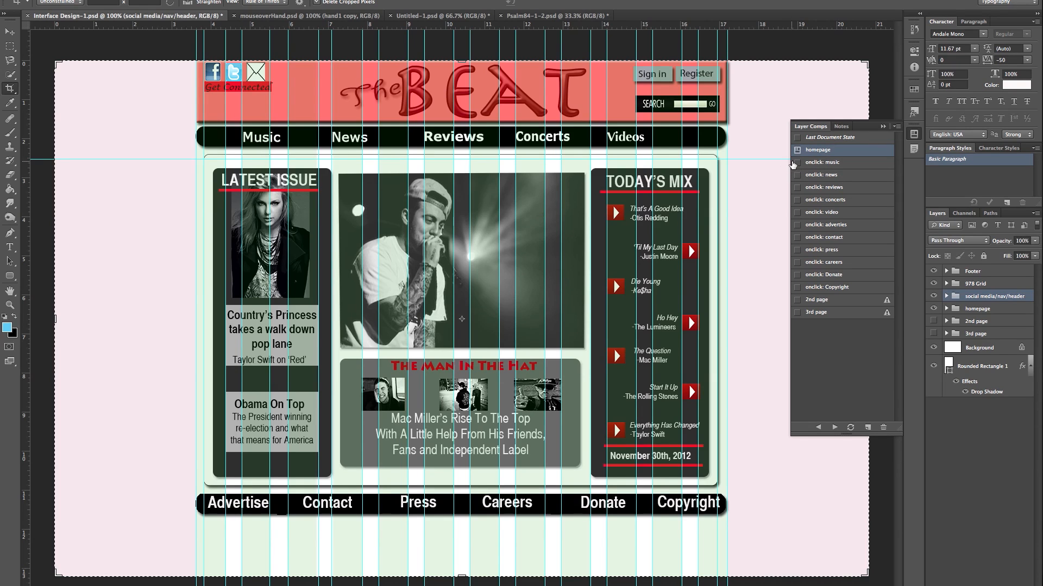
mouse_move(796, 150)
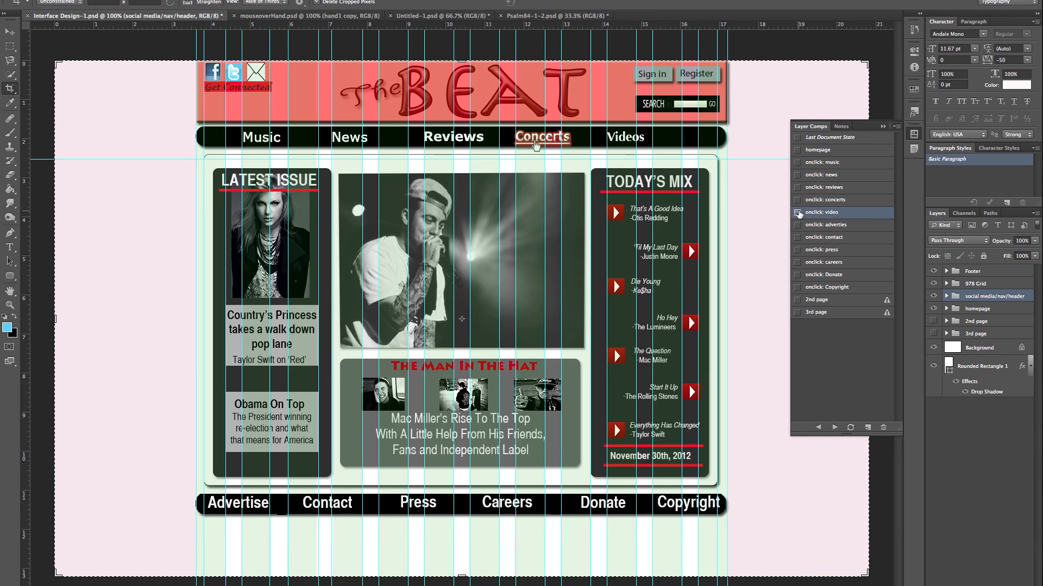
click(816, 299)
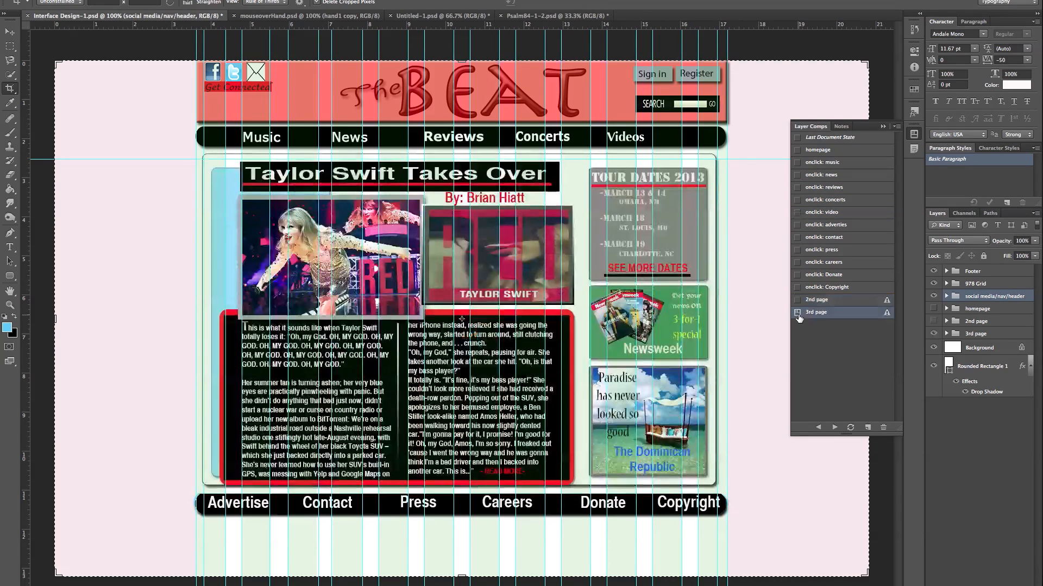
click(825, 287)
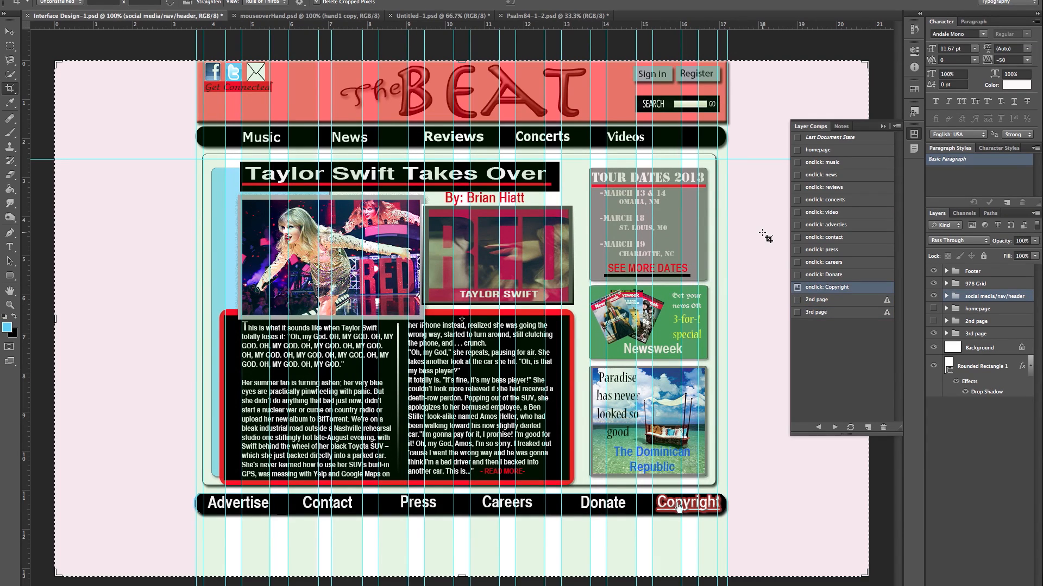
click(824, 274)
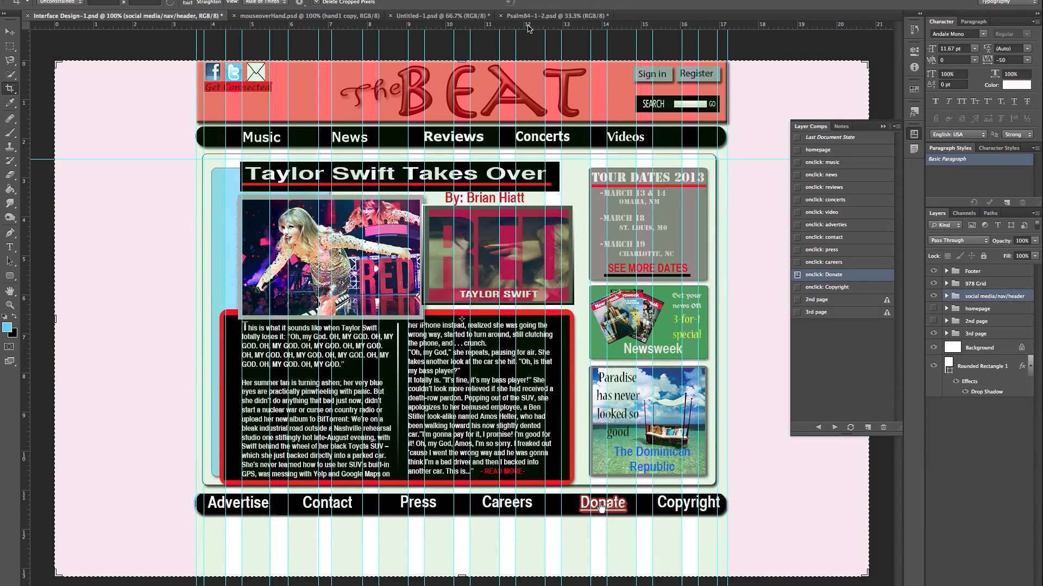
click(432, 15)
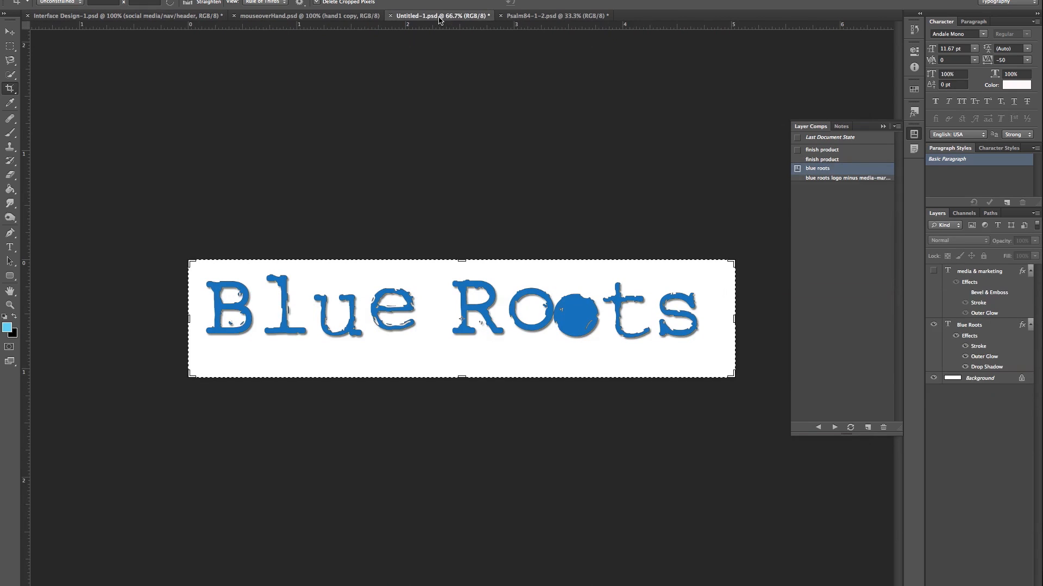
Apply a layer comp in the panel, landing on the mockup's 3rd page layout
click(822, 150)
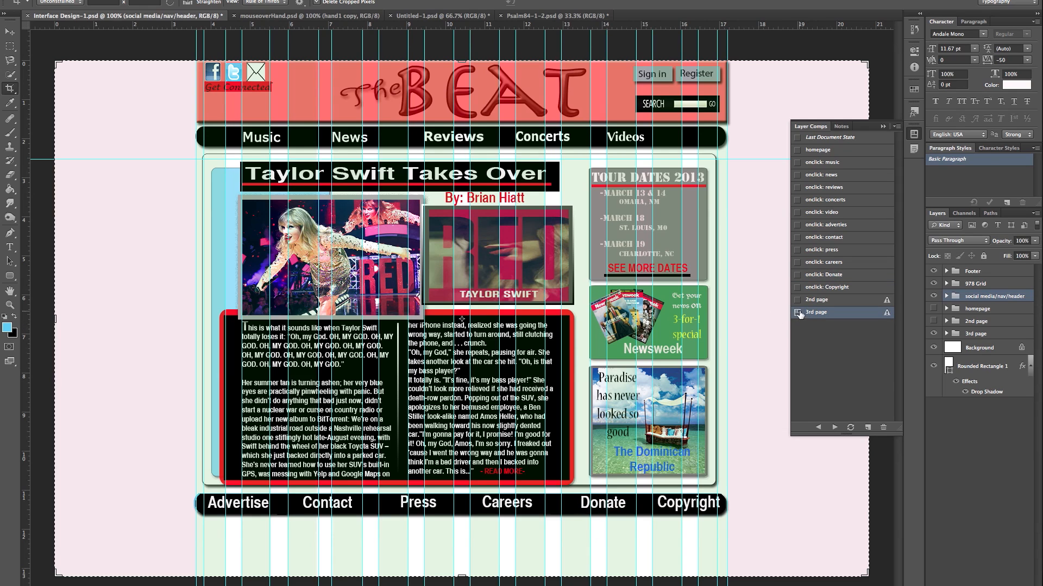
Apply the 2nd page Hot Box and homepage comps, then return to the logo's finish product view
click(815, 300)
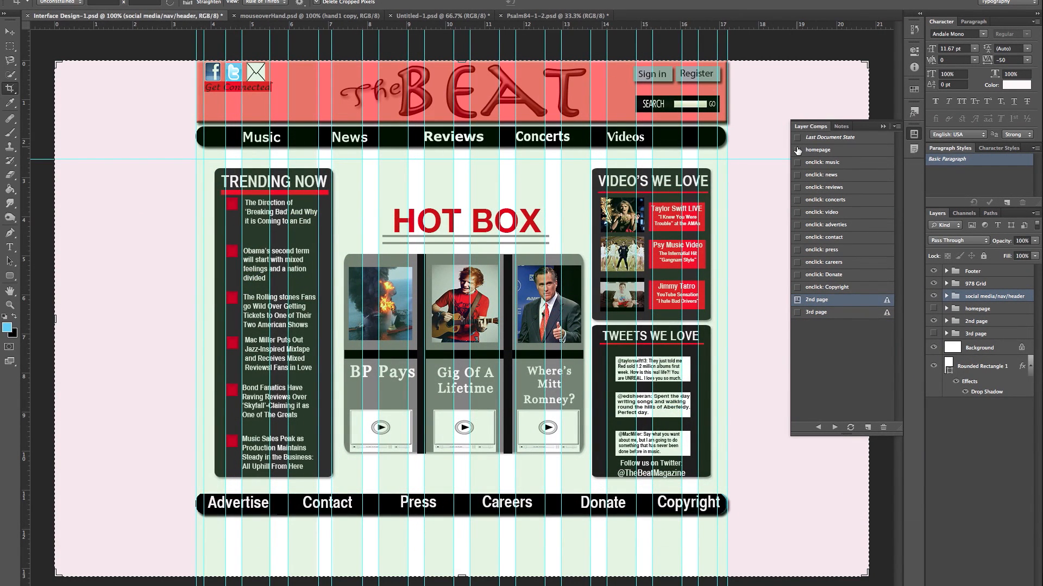
click(796, 150)
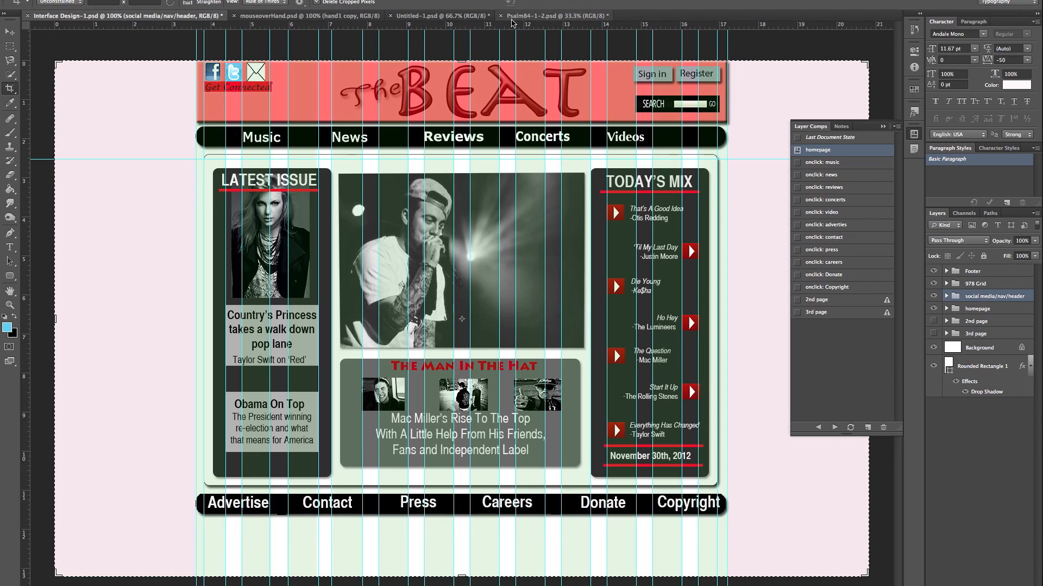
click(439, 16)
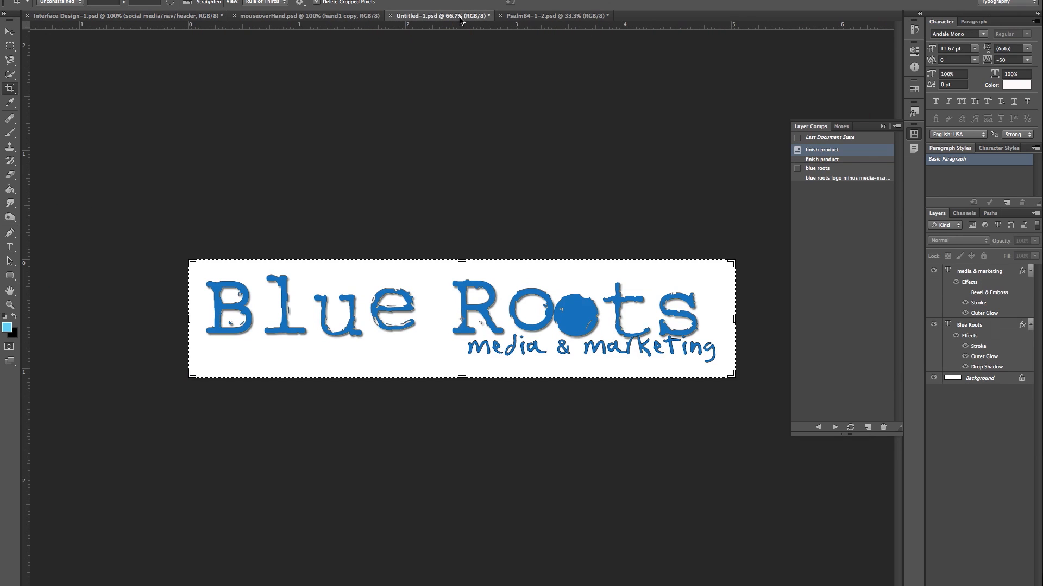
mouse_move(461, 15)
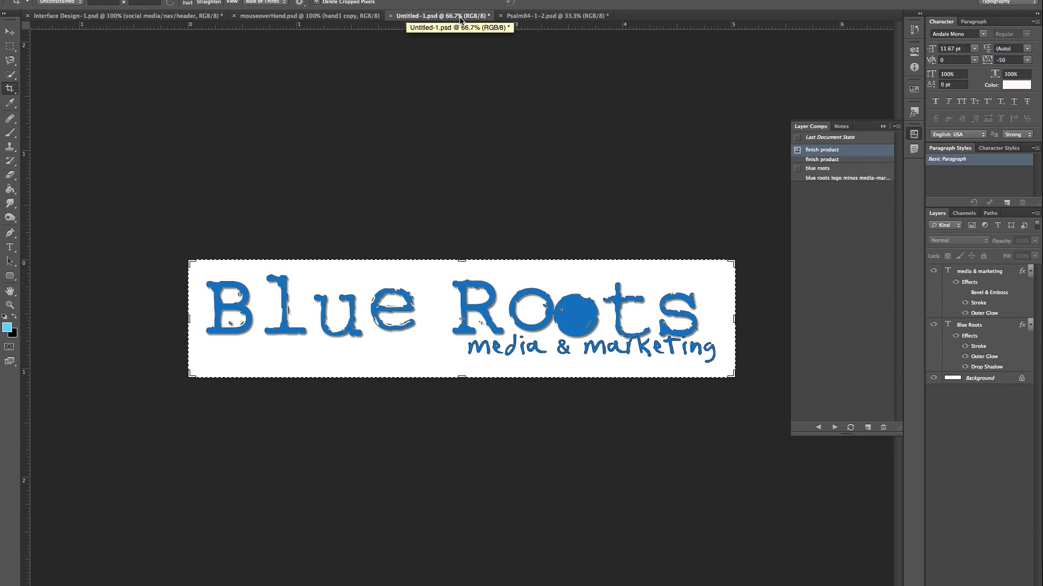